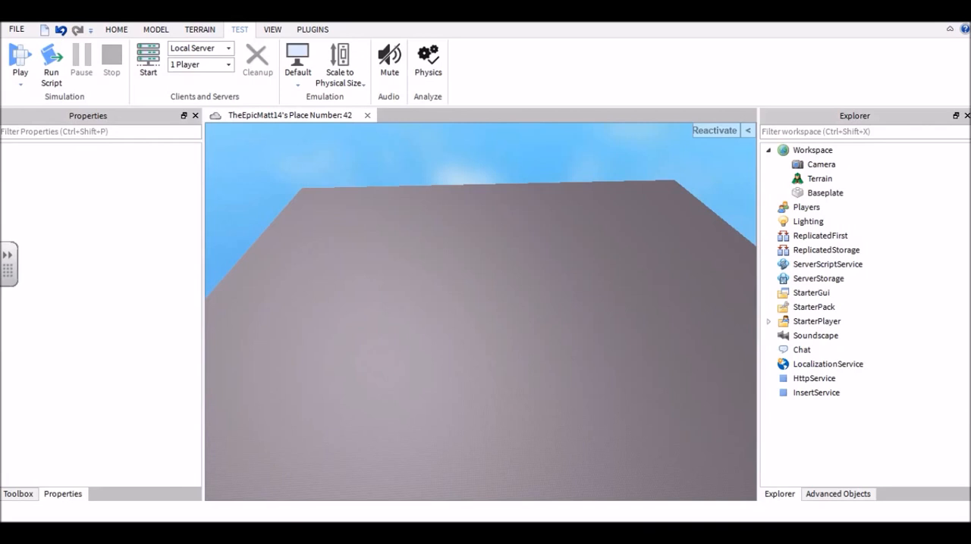
- Show the Toolbox panel of saved models from the View options
left_click(116, 31)
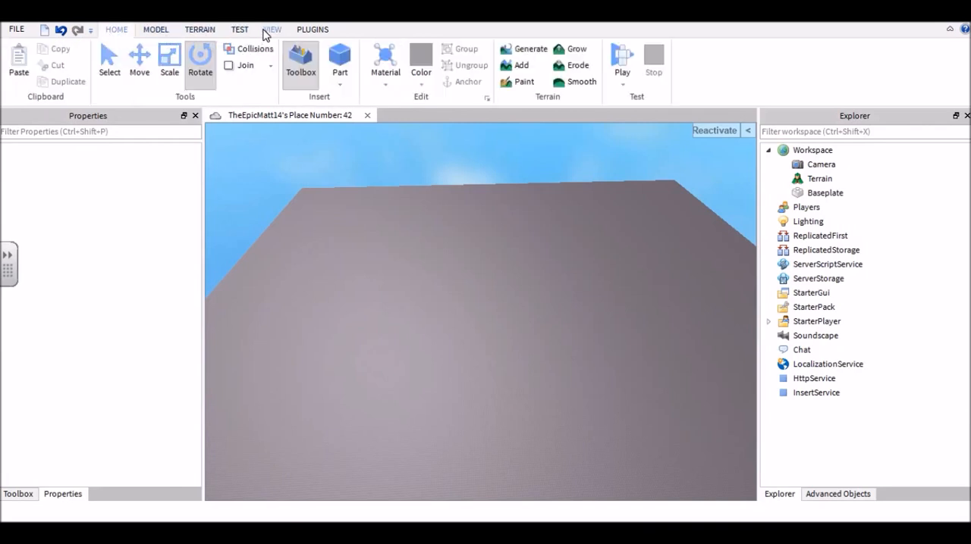
left_click(273, 29)
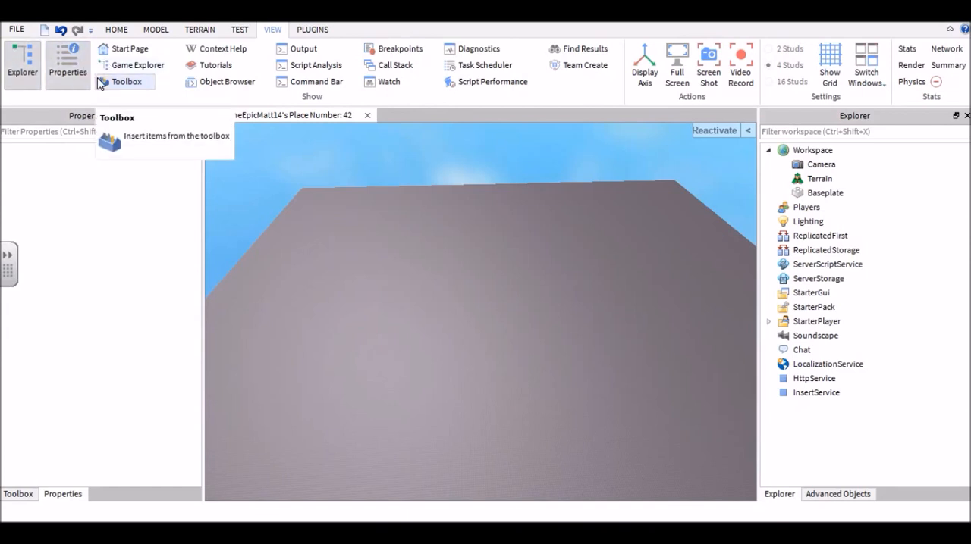
left_click(125, 82)
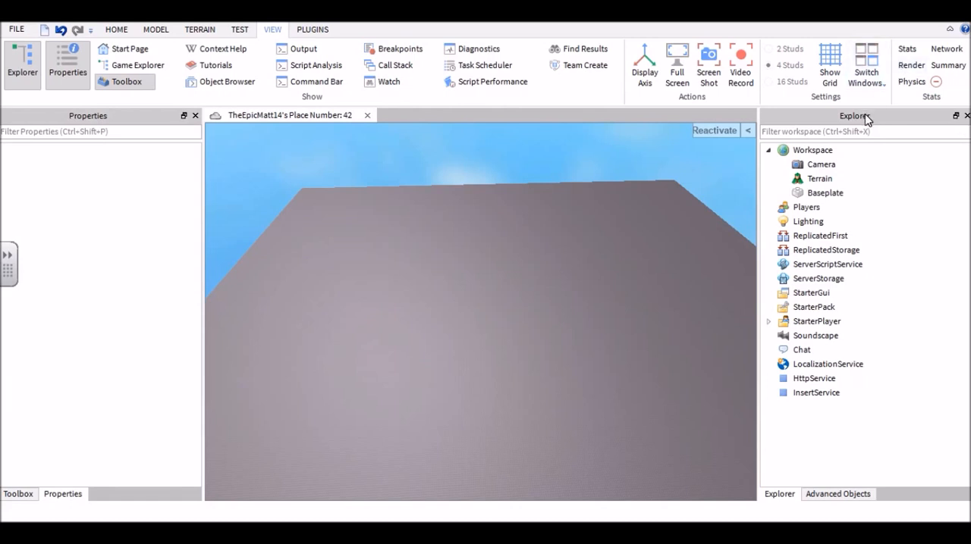
mouse_move(665, 147)
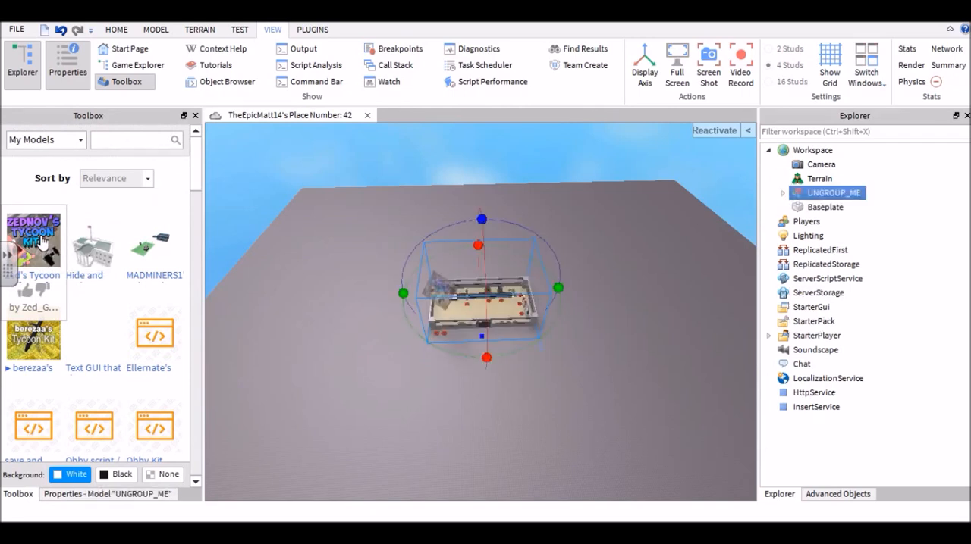
- Ungroup the UNGROUP_ME model so Zednov's Tycoon Kit sits directly in Workspace
left_click(819, 179)
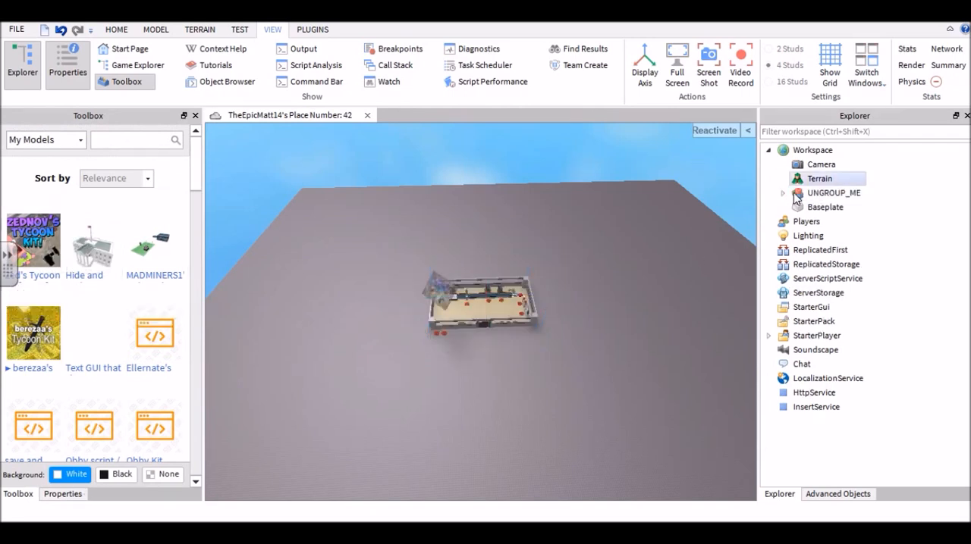
left_click(832, 193)
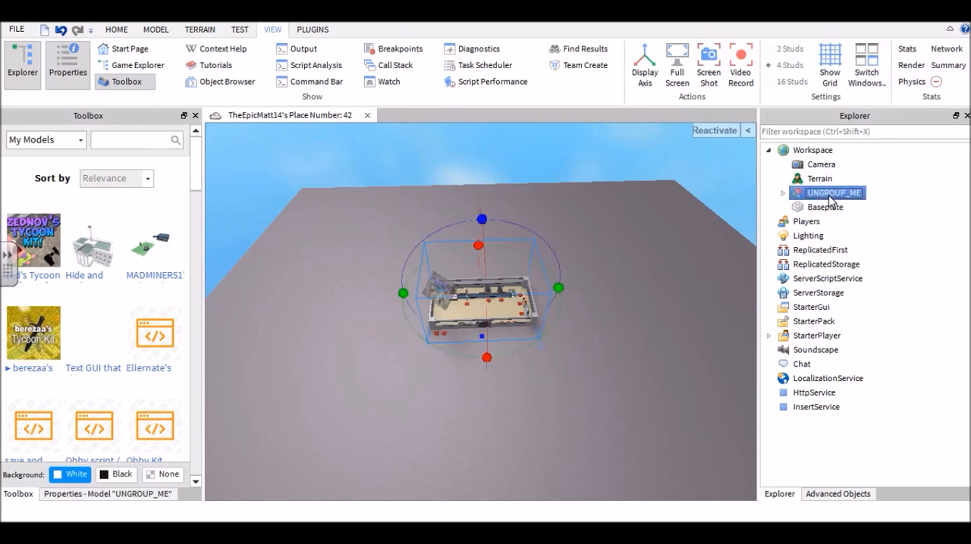
right_click(833, 191)
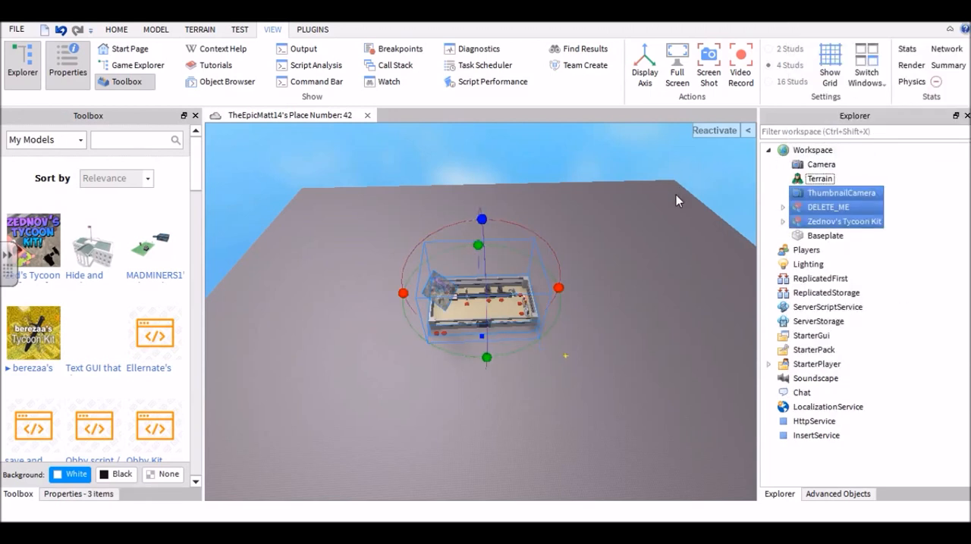
left_click(828, 207)
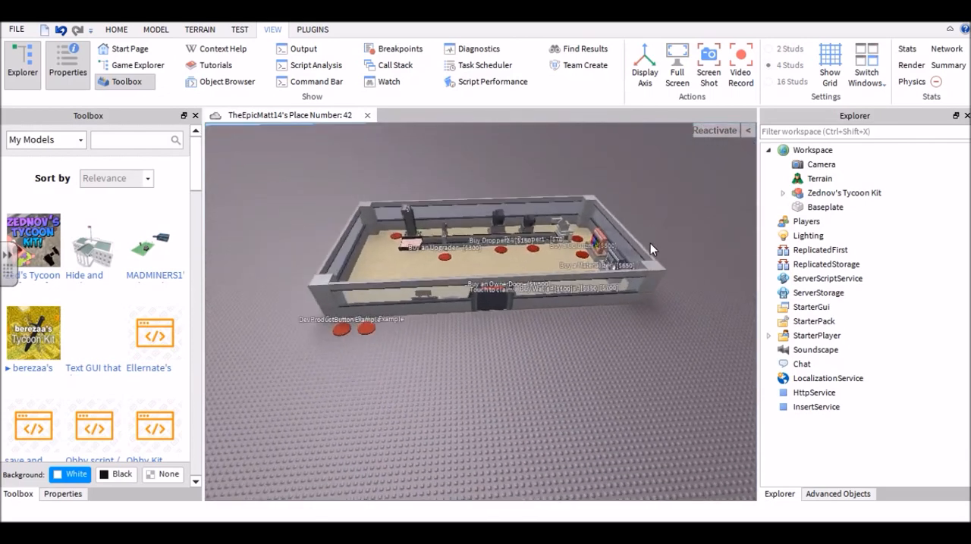
- Rename the Fighting Bears tycoon under Tycoons to 'Cool tycoon'
left_click(767, 193)
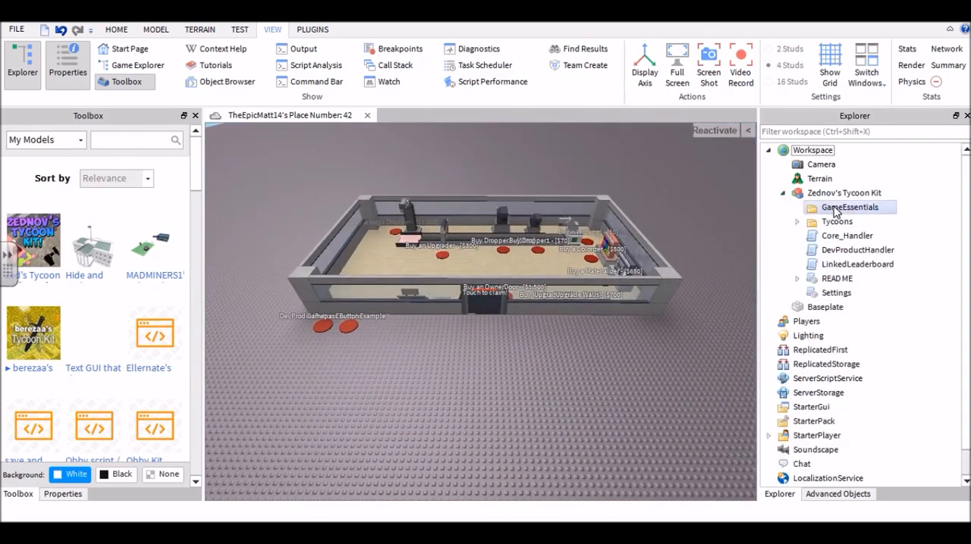
left_click(798, 222)
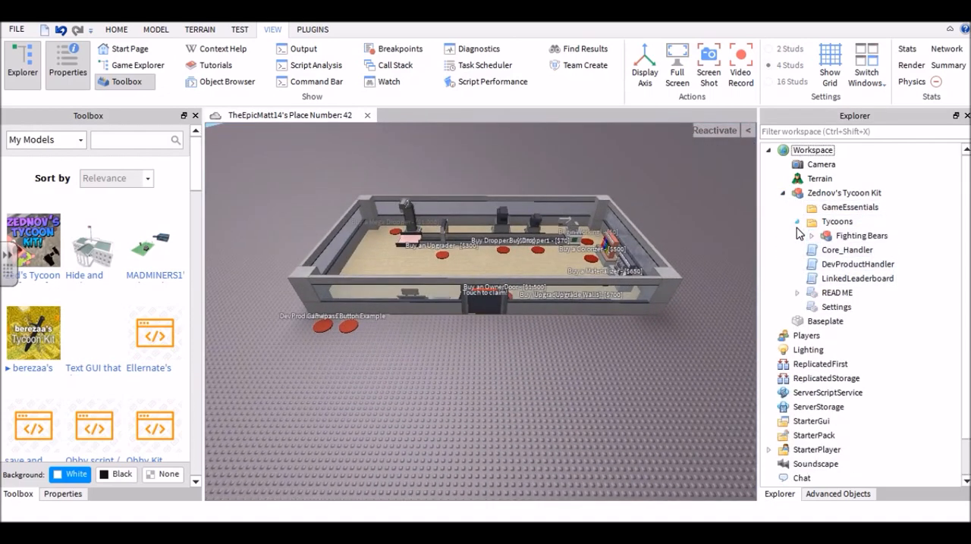
left_click(861, 236)
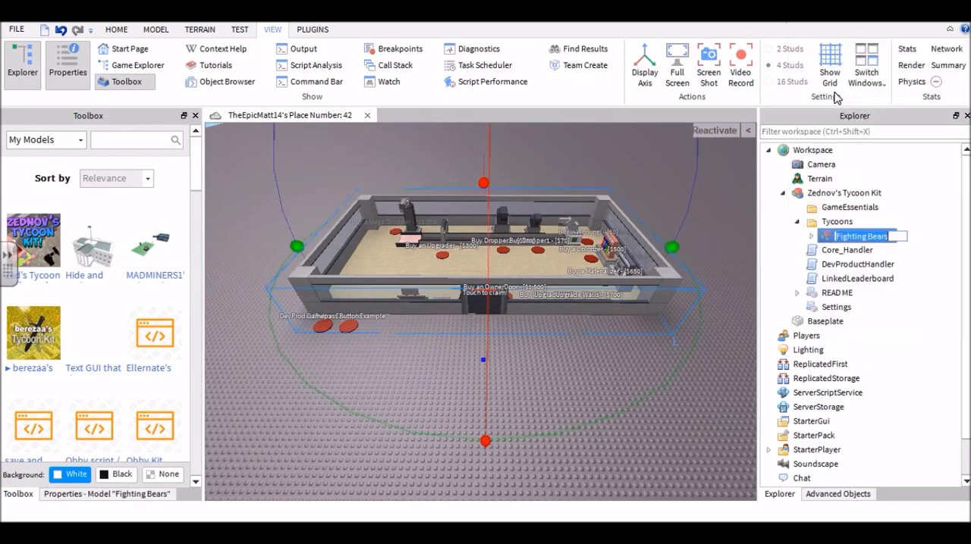
type("Cool")
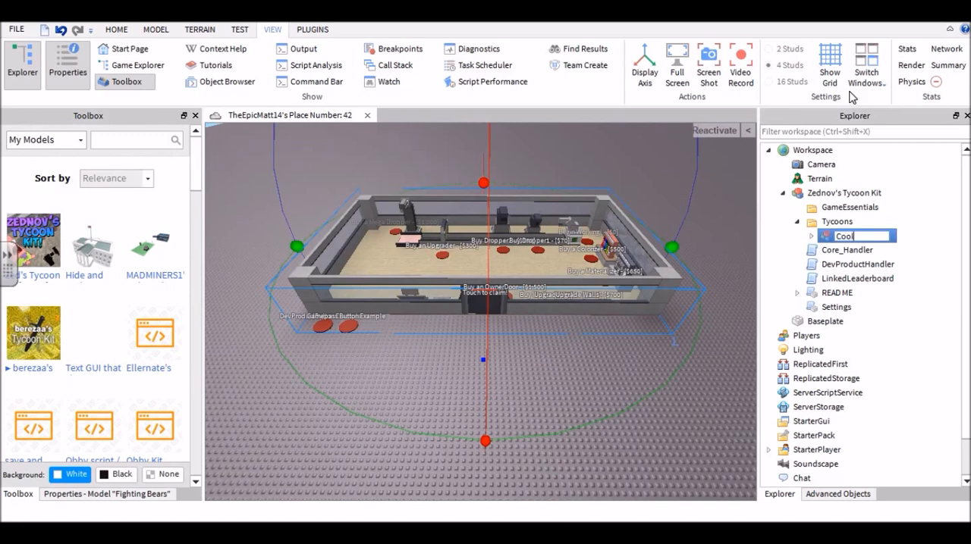
type("tycoon")
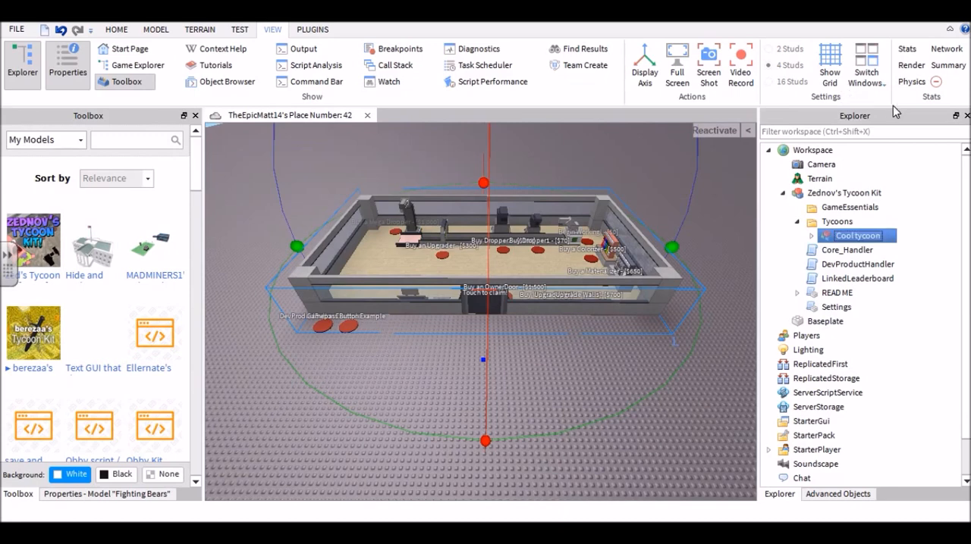
- Expand Cool tycoon and its Buttons folder to list the purchase buttons
left_click(811, 237)
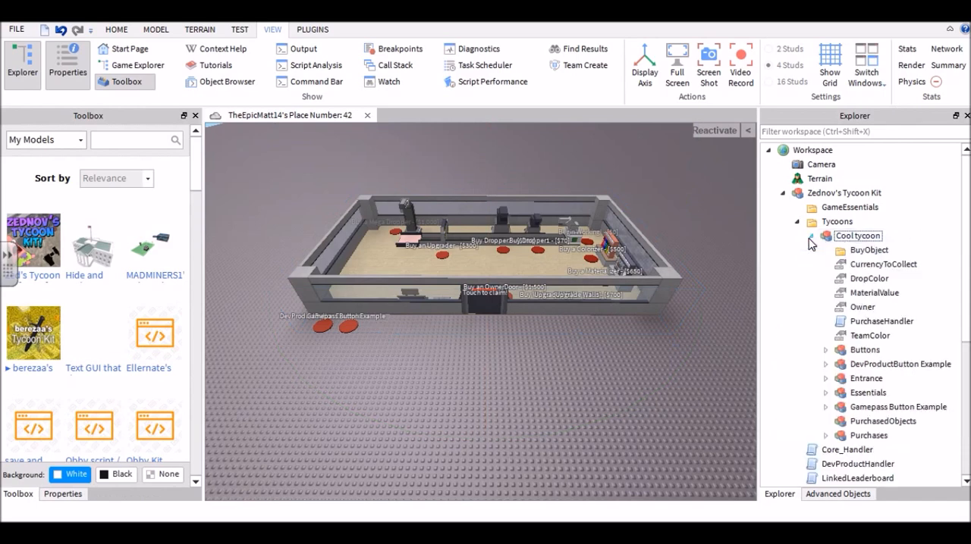
left_click(871, 279)
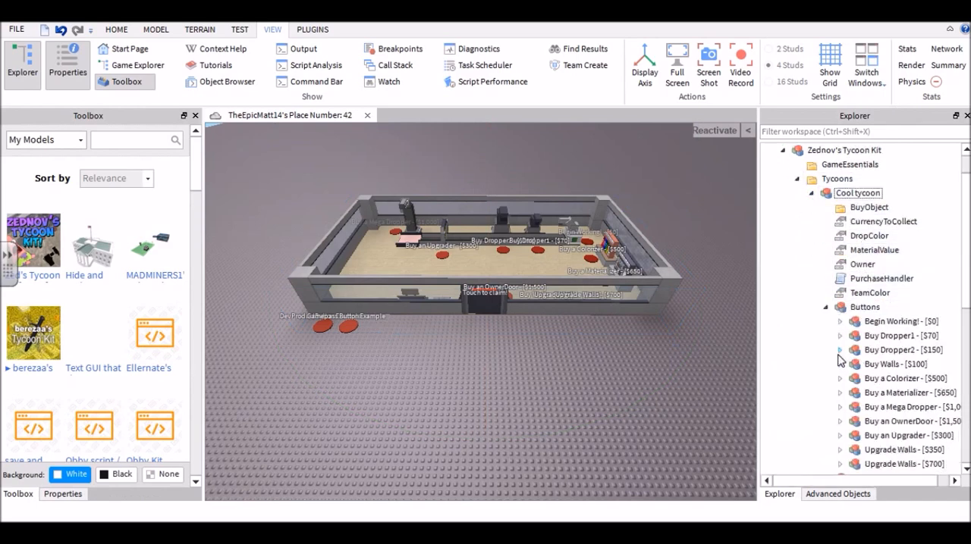
scroll("down", 3)
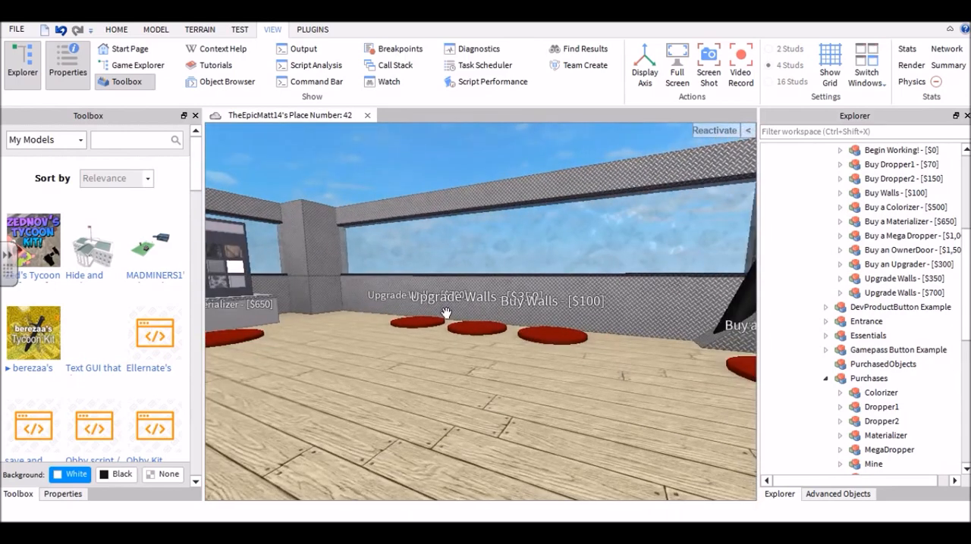
- Fly the camera into the tycoon and place a sphere part on the floor
right_click(898, 349)
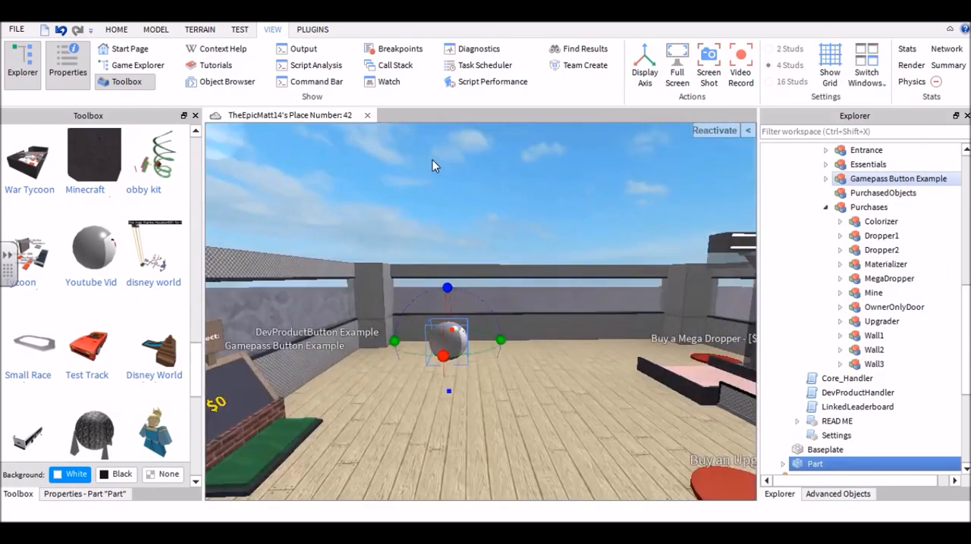
left_click(115, 29)
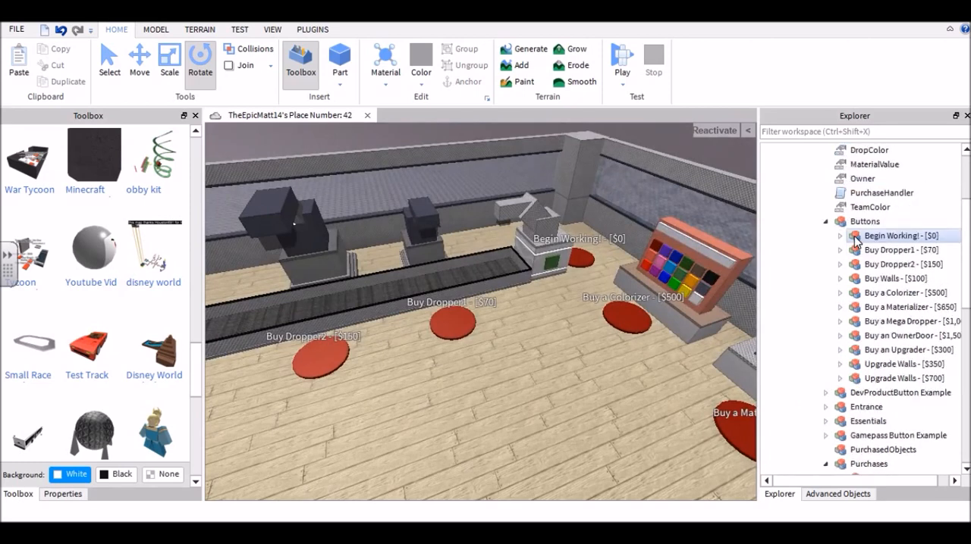
- Rename the new sphere part on the Buy Dropper1 pad to 'Ball'
right_click(449, 323)
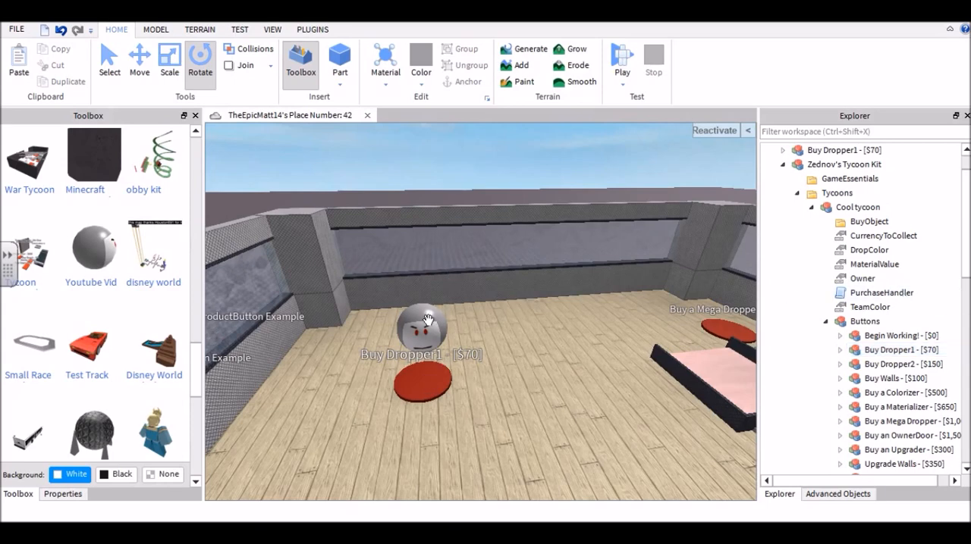
left_click(418, 326)
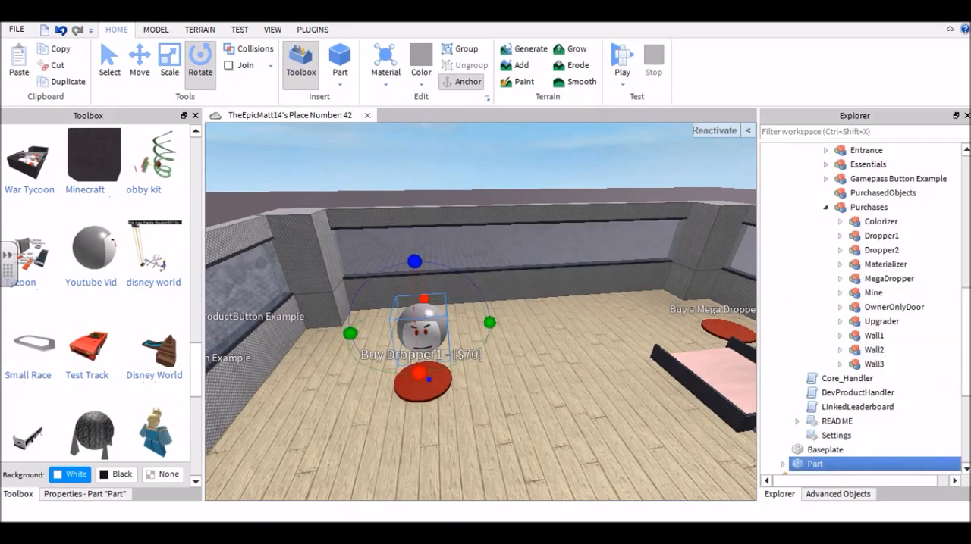
right_click(815, 464)
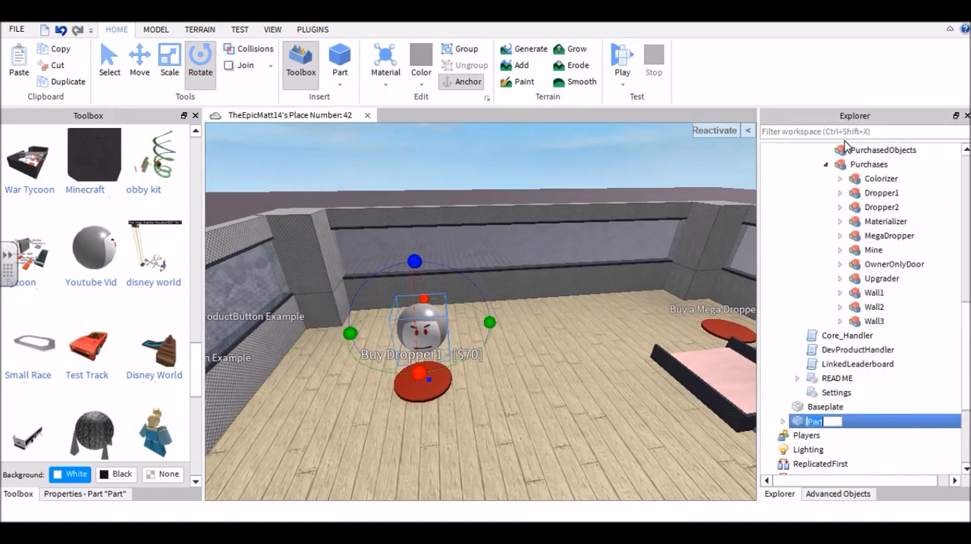
type("ball")
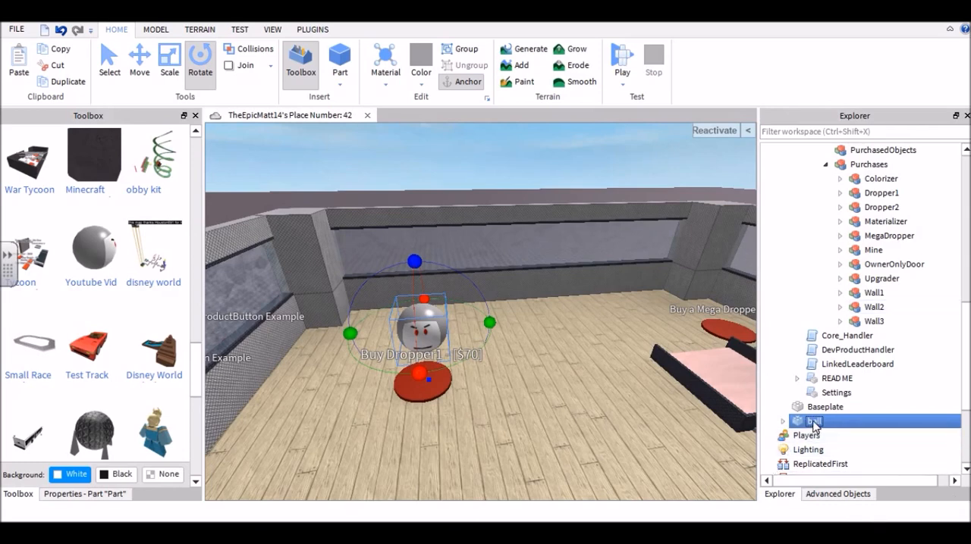
double_click(812, 421)
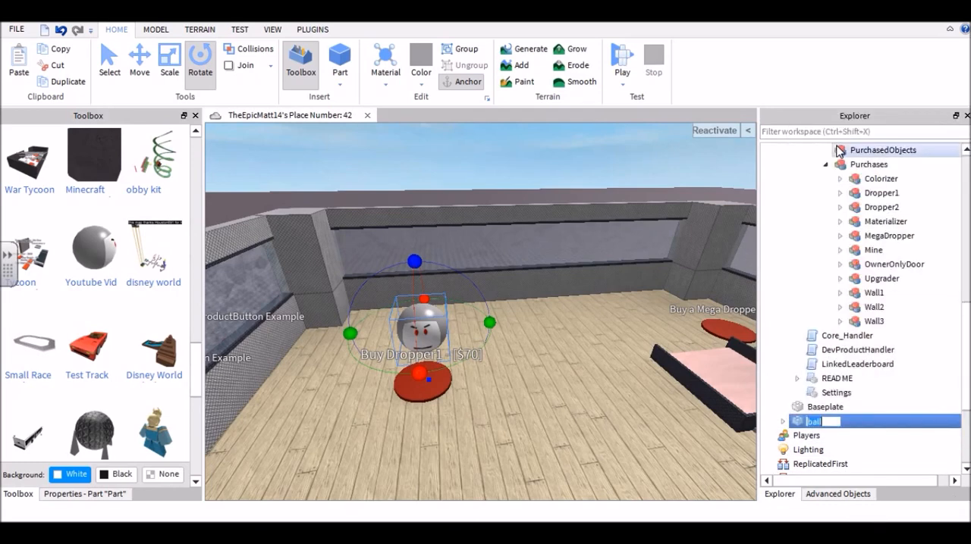
type("b")
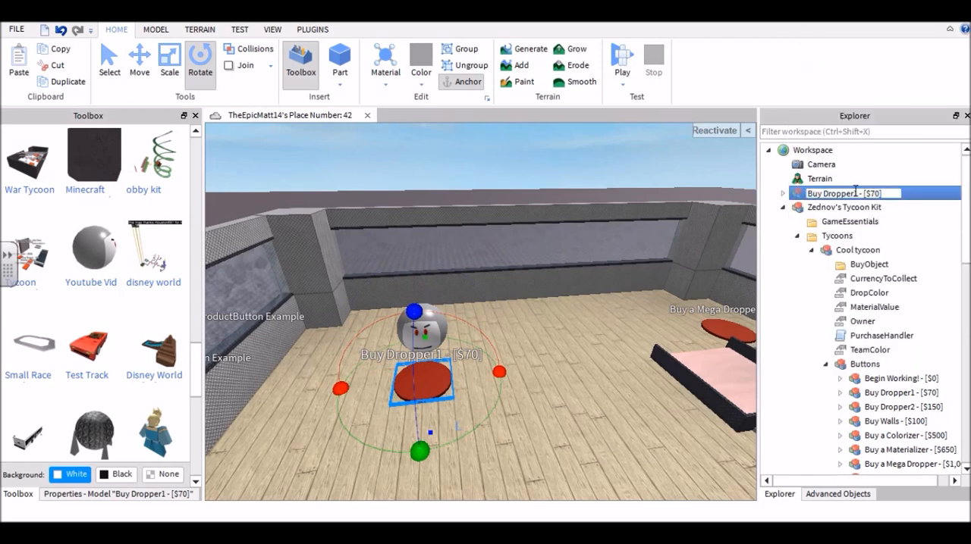
- Rename the copied Buy Dropper1 - [$70] button model to 'Ball - [$10]'
double_click(847, 193)
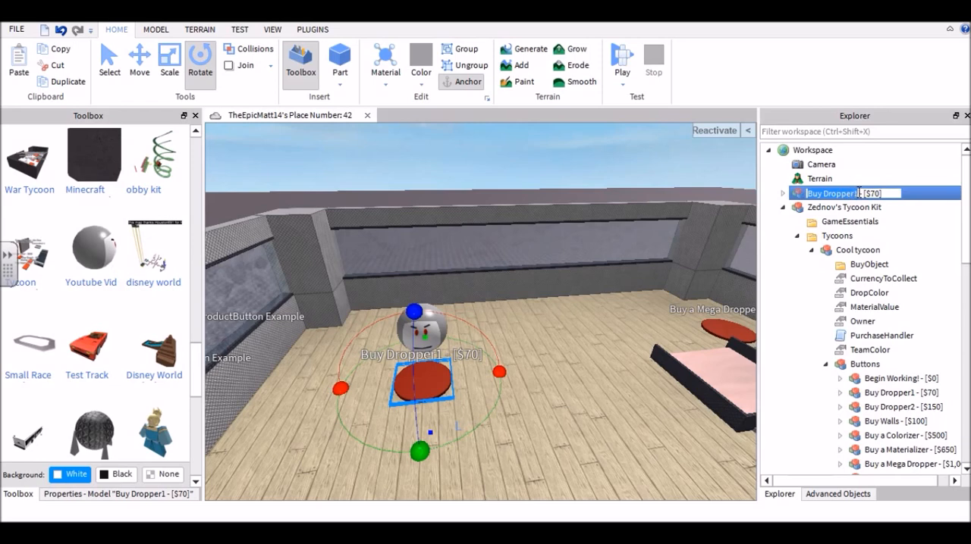
type("Ball - [$10")
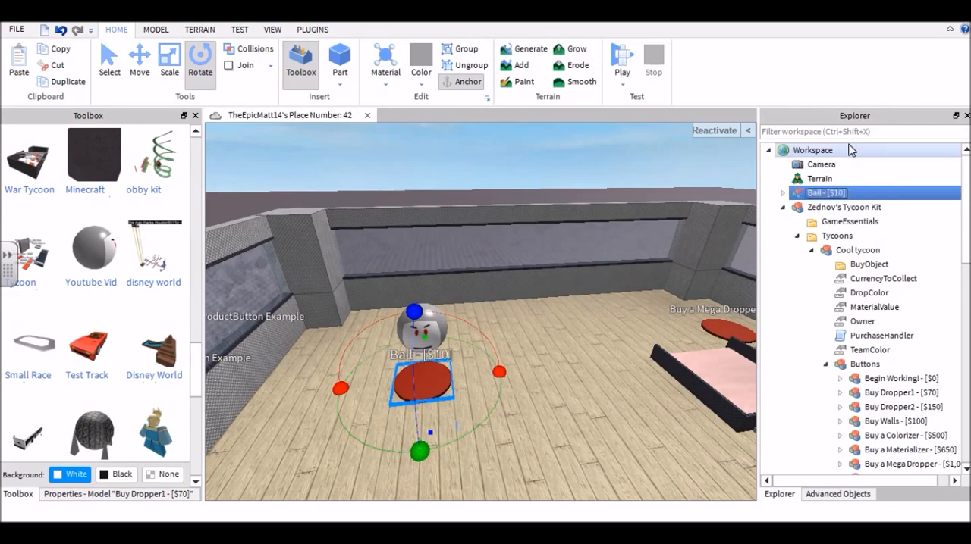
left_click(783, 193)
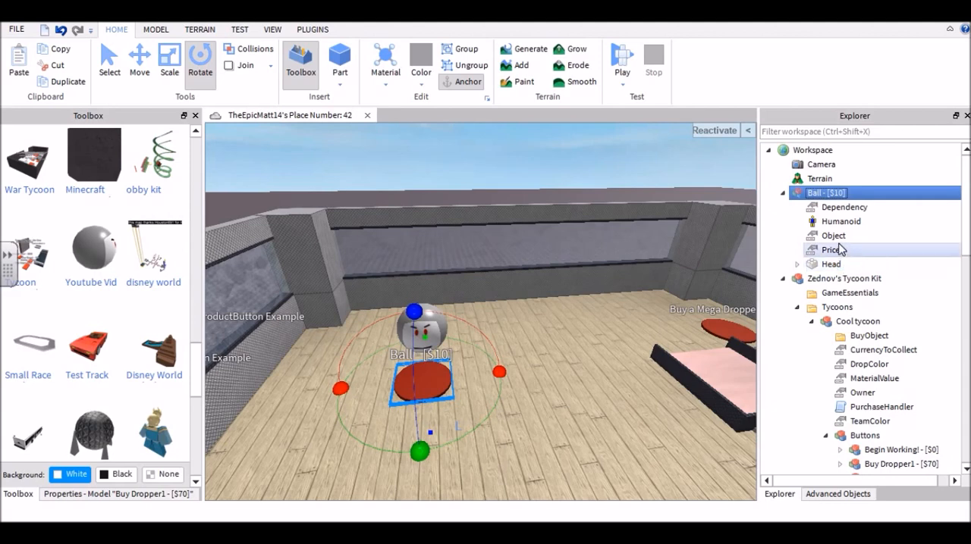
- Set the Ball button's Object value to 'Ball' and its Price value to 10
left_click(832, 235)
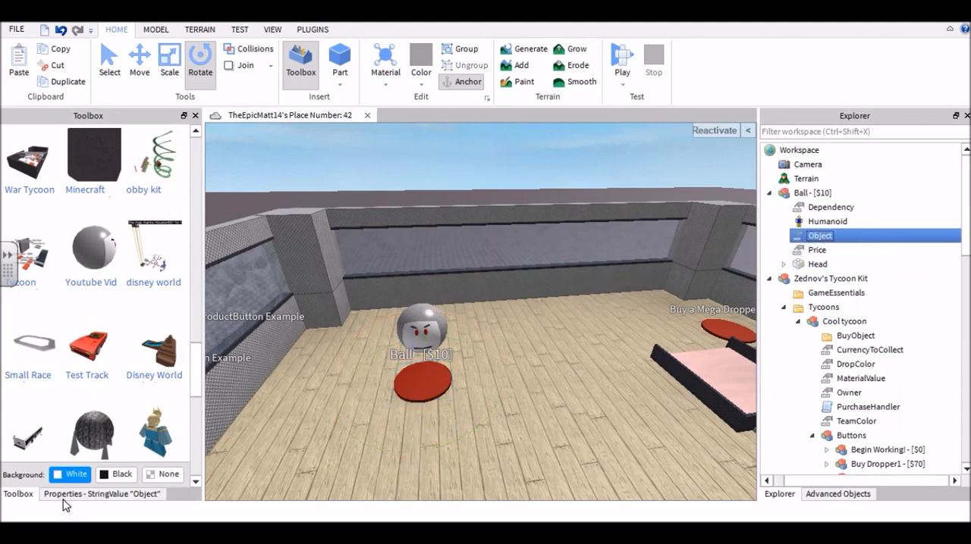
left_click(102, 495)
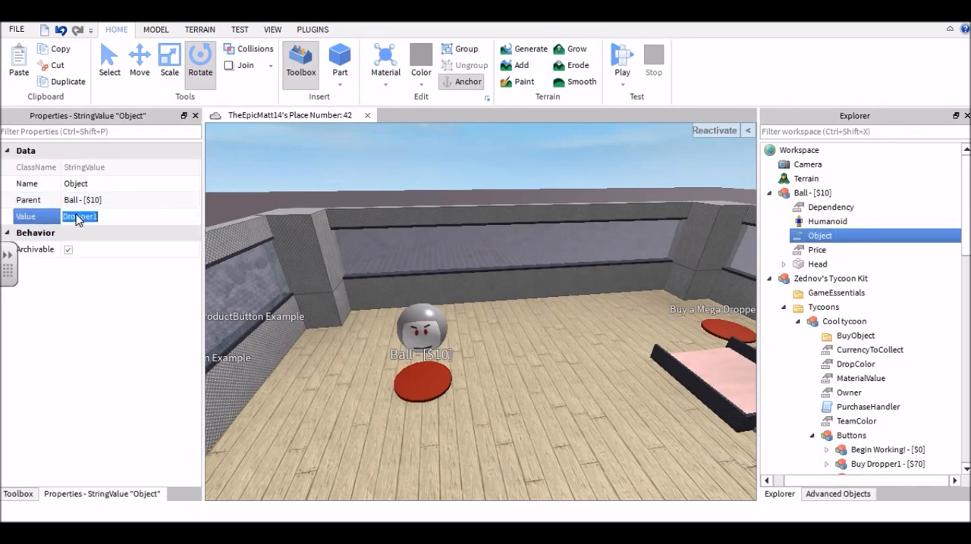
type("Ball")
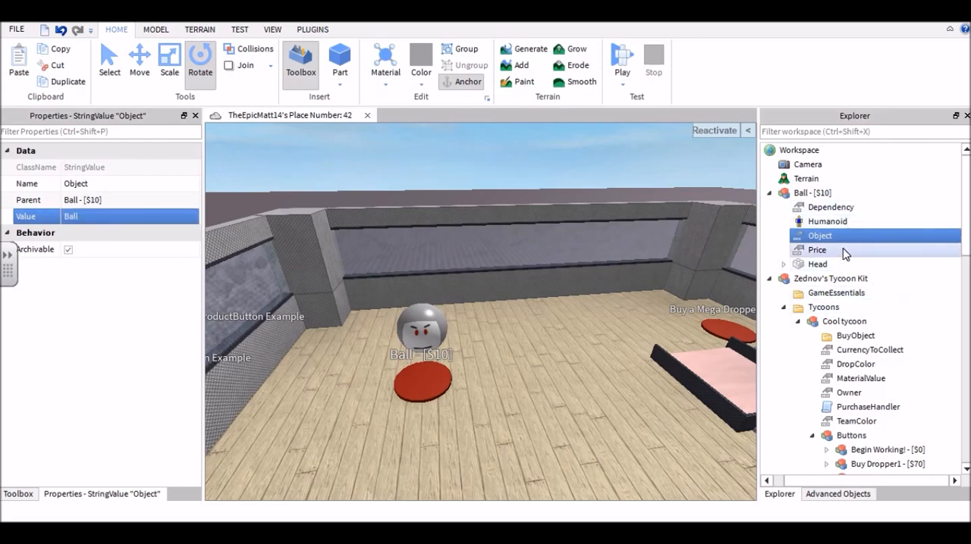
left_click(818, 248)
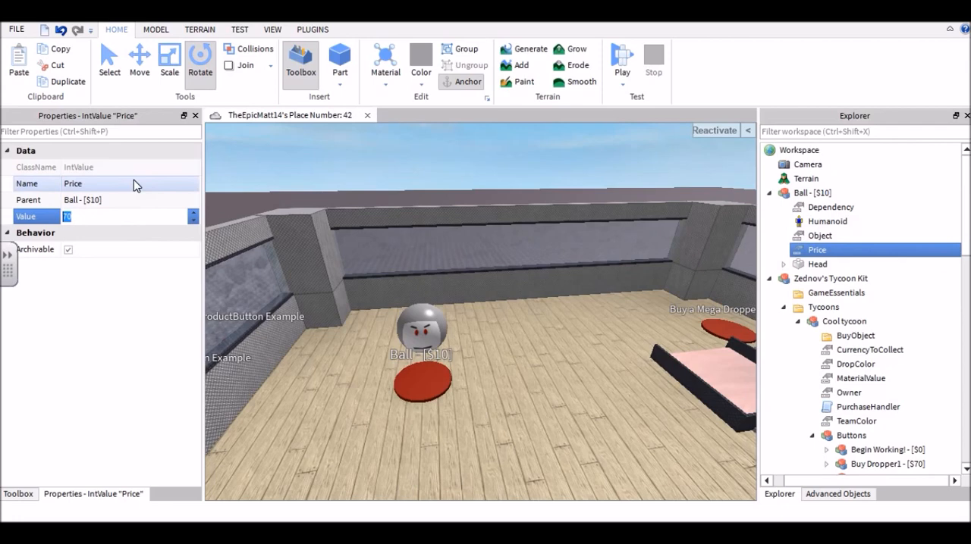
type("10")
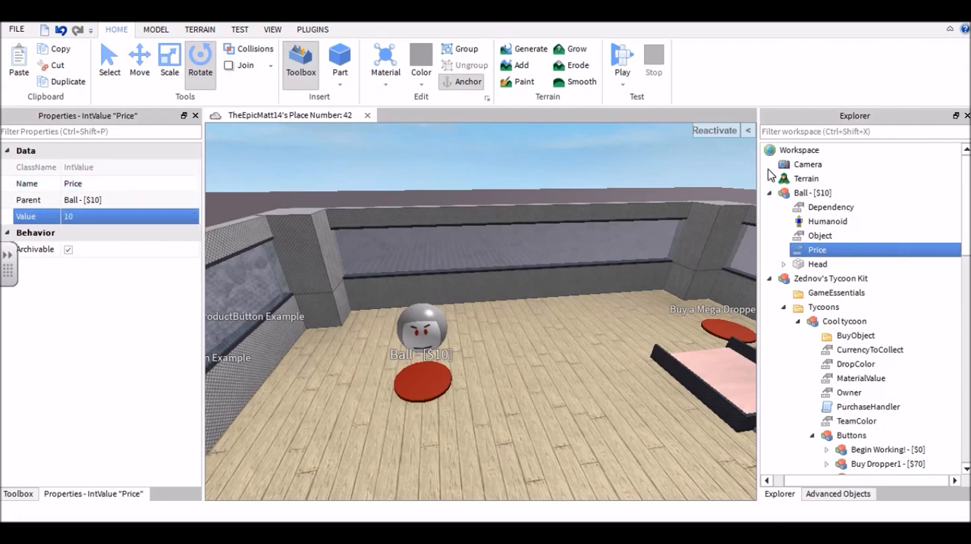
left_click(769, 192)
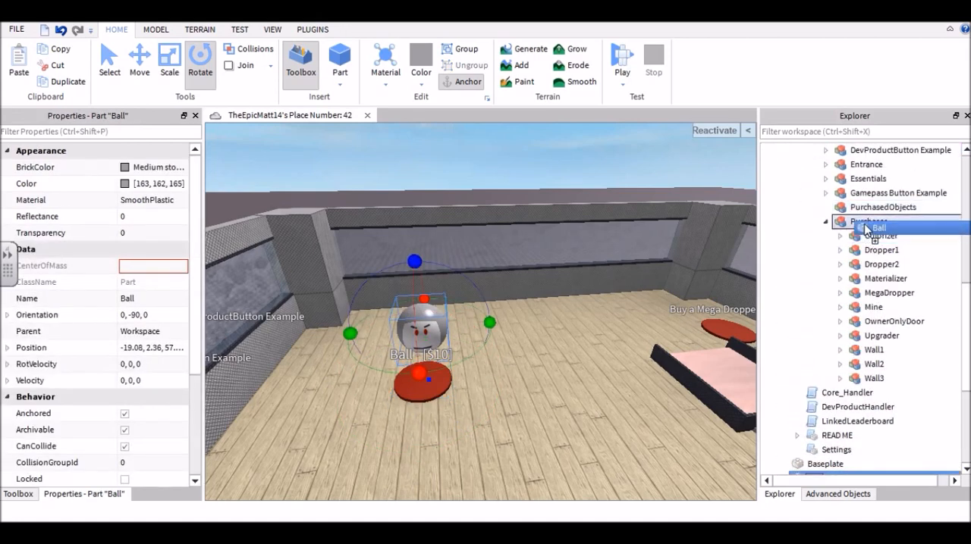
- Drag the Ball part into the tycoon's Purchases folder
left_click(239, 28)
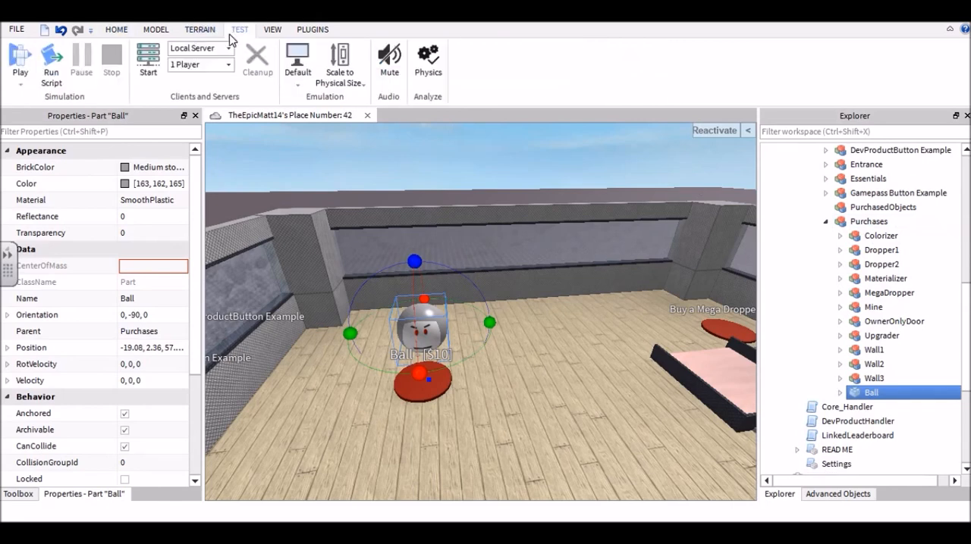
- Run a play test of Cool tycoon to check the Ball button, then stop it
left_click(19, 60)
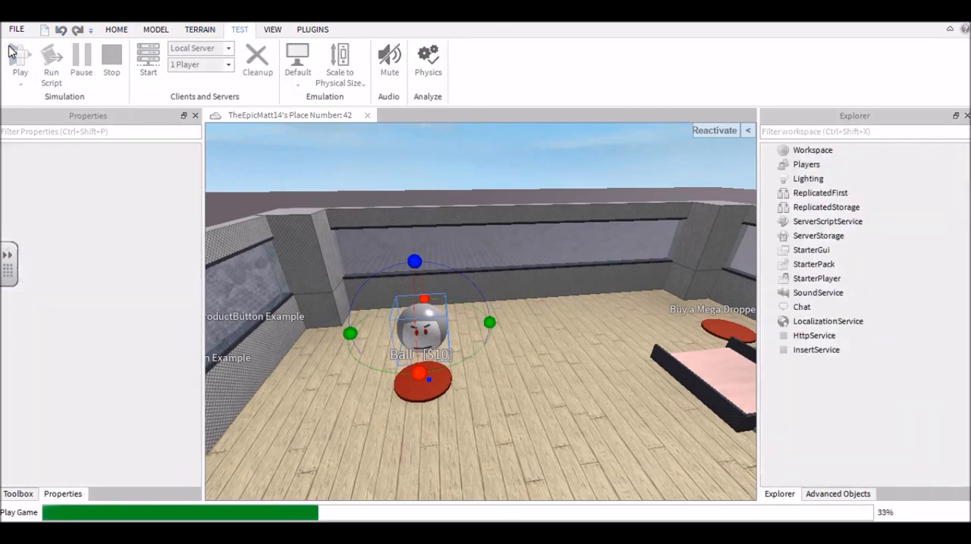
left_click(20, 60)
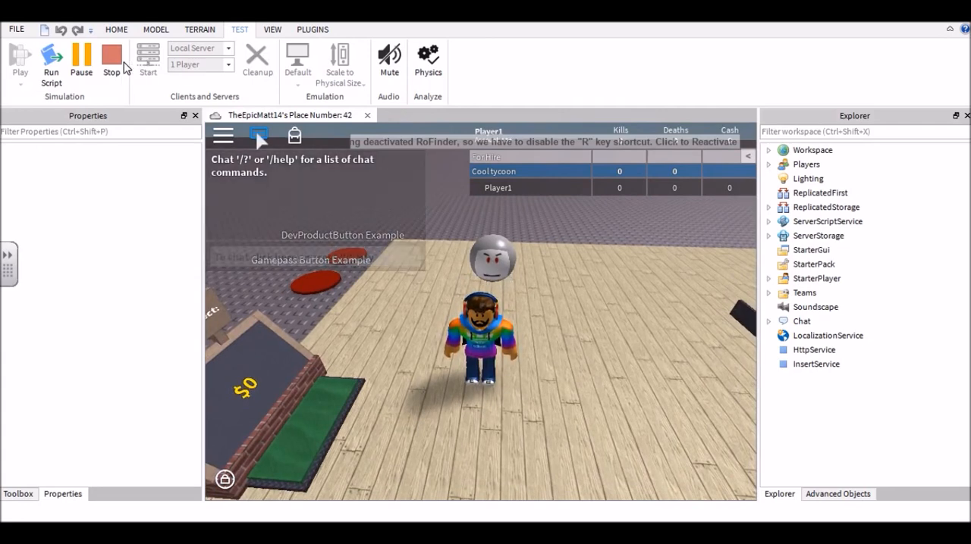
left_click(111, 57)
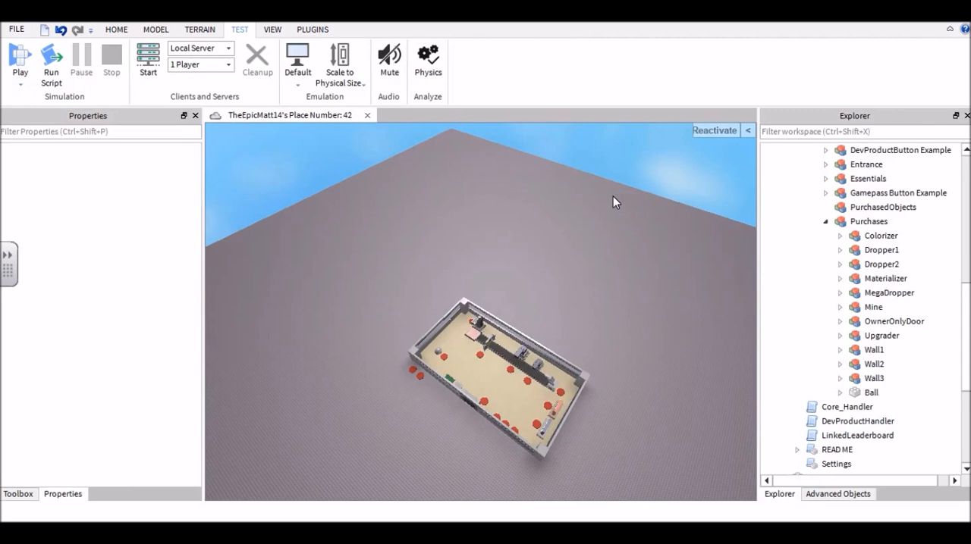
left_click_drag(614, 204, 589, 235)
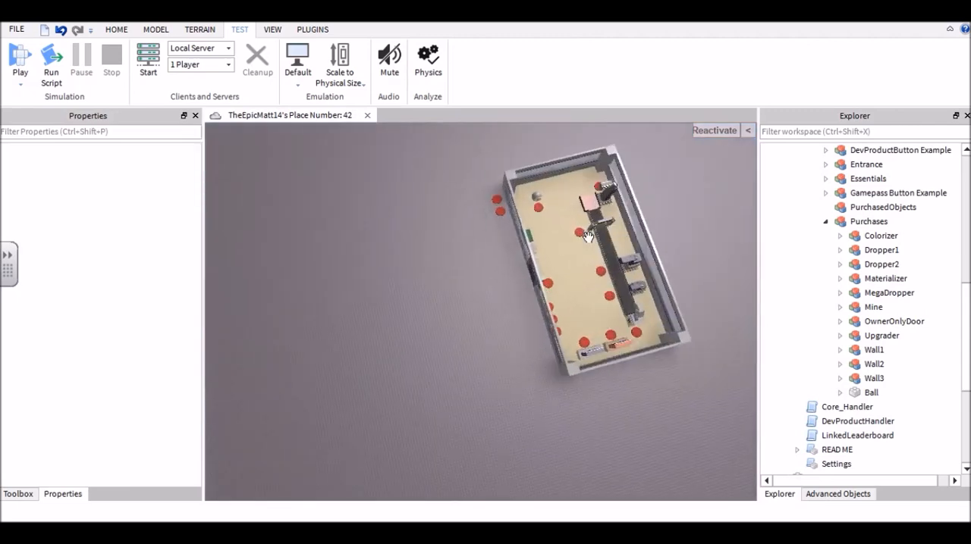